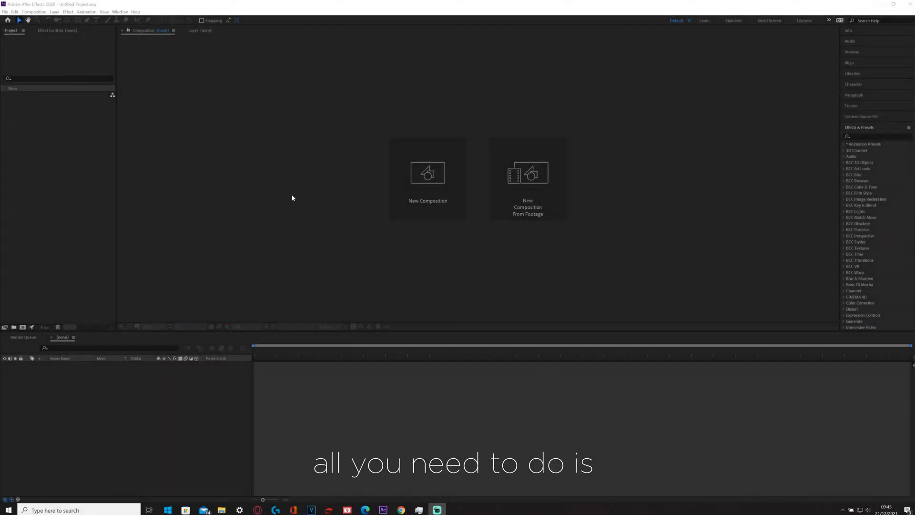
- Start a new composition sized 1080 × 1920 px at 60 fps with Lock Aspect Ratio unticked
left_click(427, 175)
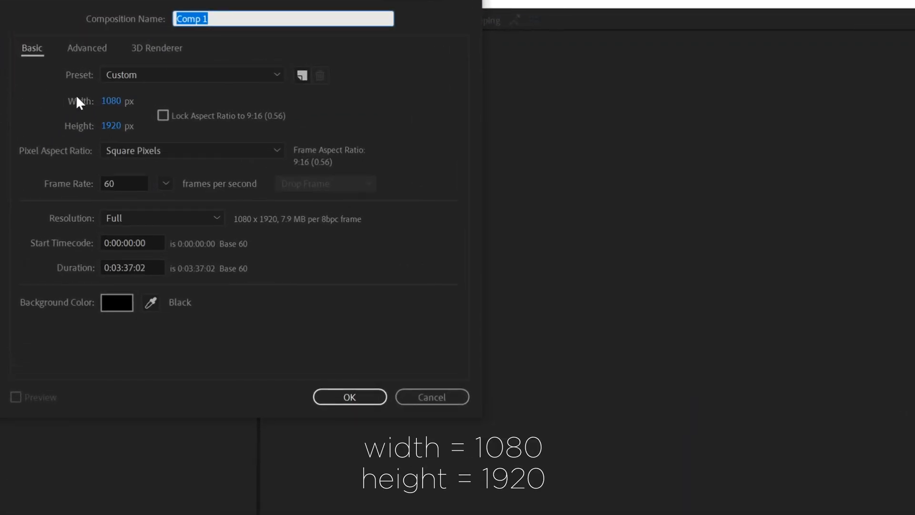
mouse_move(101, 156)
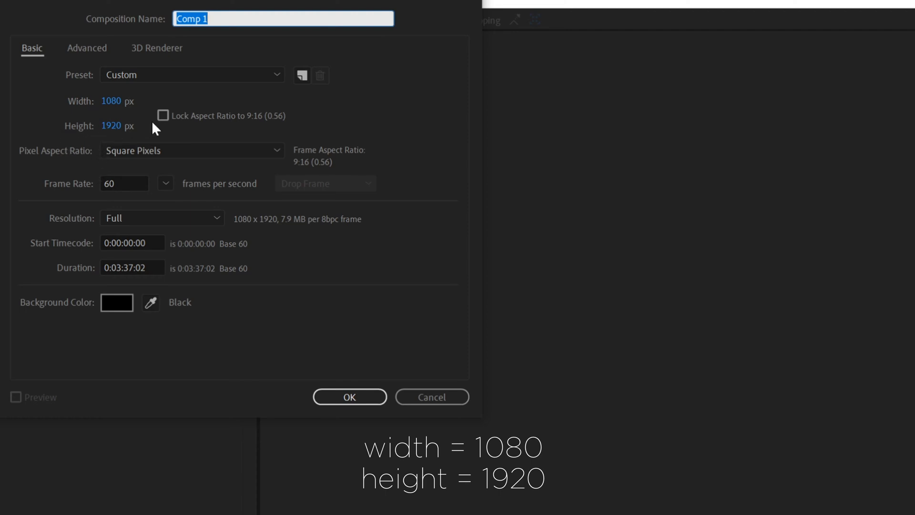
mouse_move(176, 125)
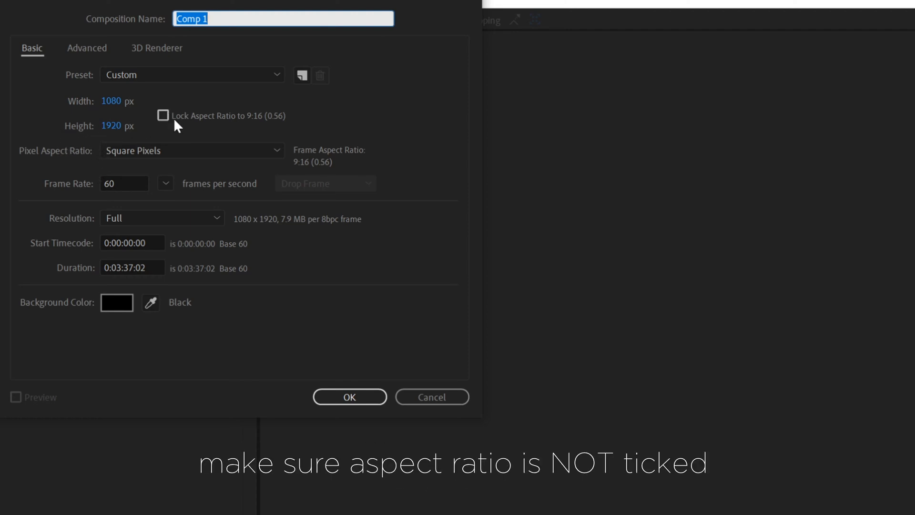
mouse_move(165, 151)
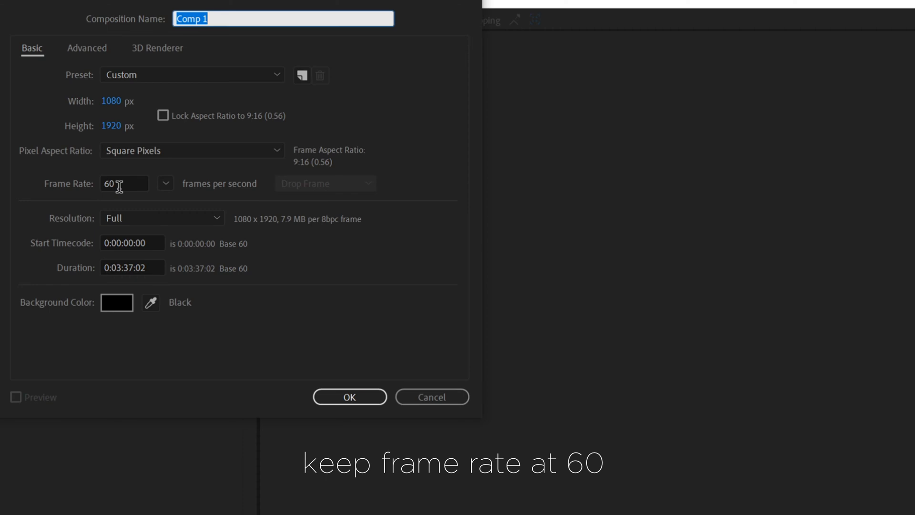
left_click(349, 397)
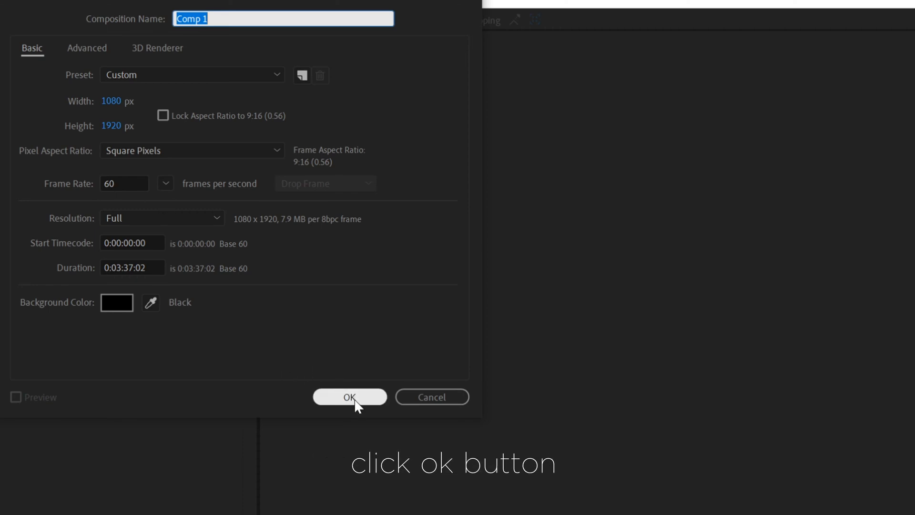
- Confirm the settings so Comp 1 opens as an empty vertical 1080 × 1920 composition
left_click(350, 397)
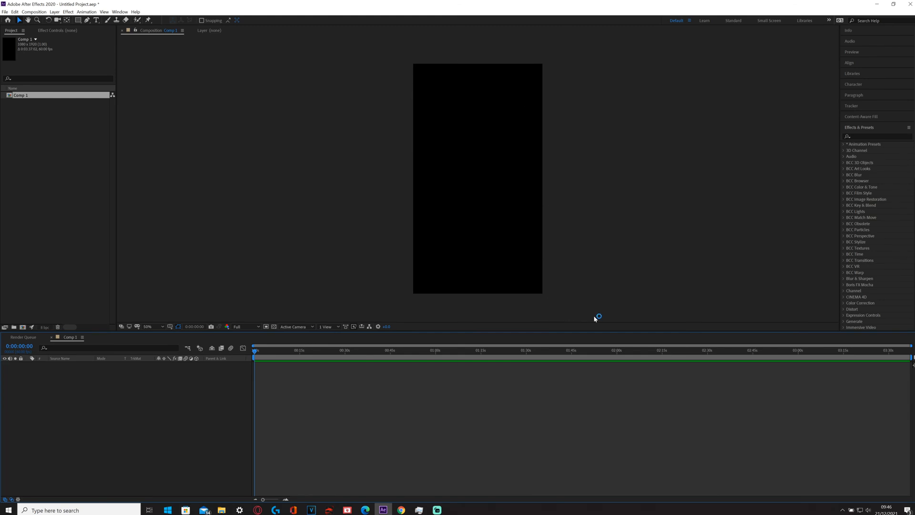
mouse_move(585, 50)
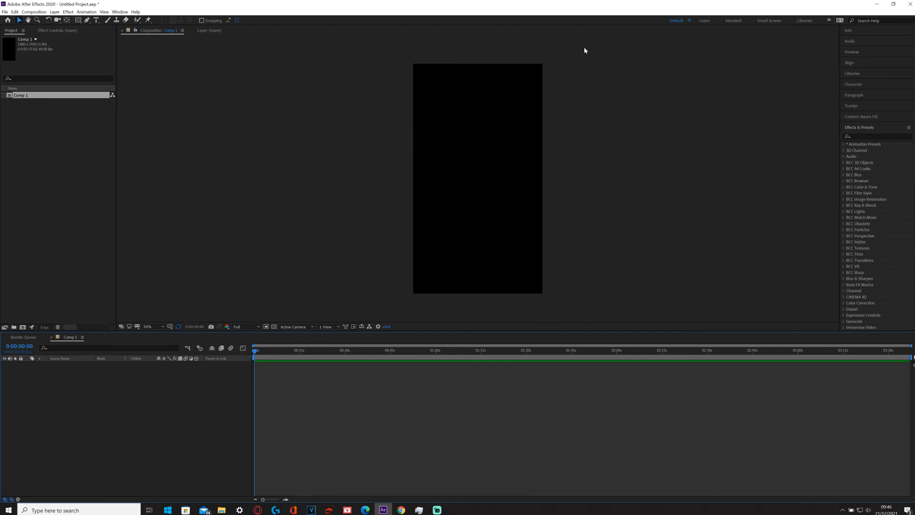
mouse_move(583, 234)
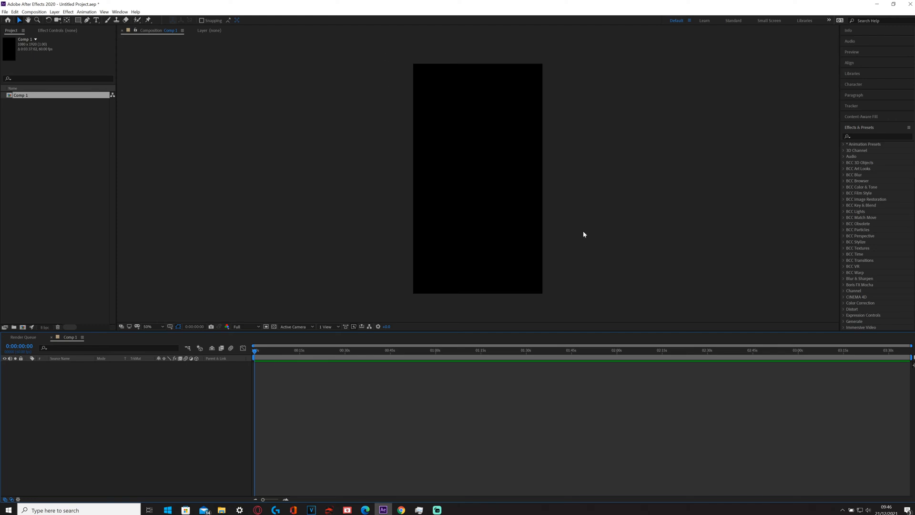
- Import wanda 4k.mp4 and place it as a layer in Comp 1
left_click(5, 11)
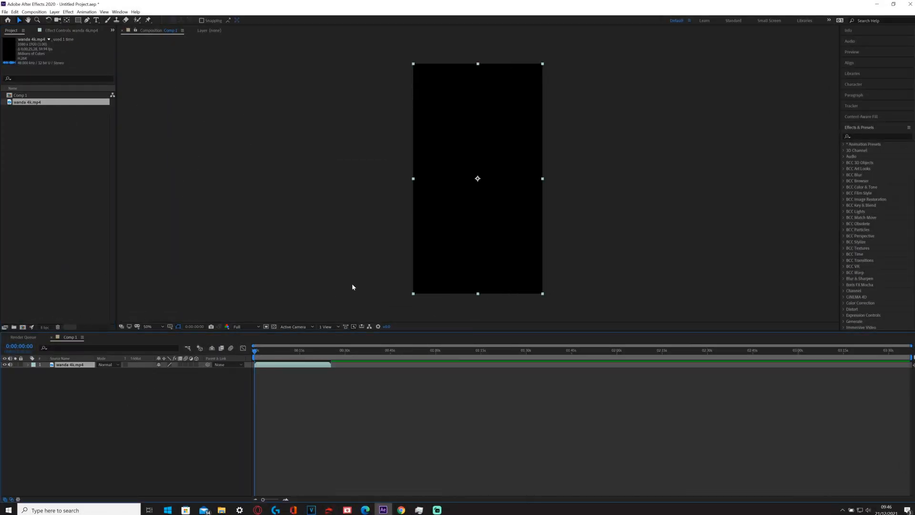
- Move the playhead to about five seconds to preview the woman in the footage
left_click(265, 350)
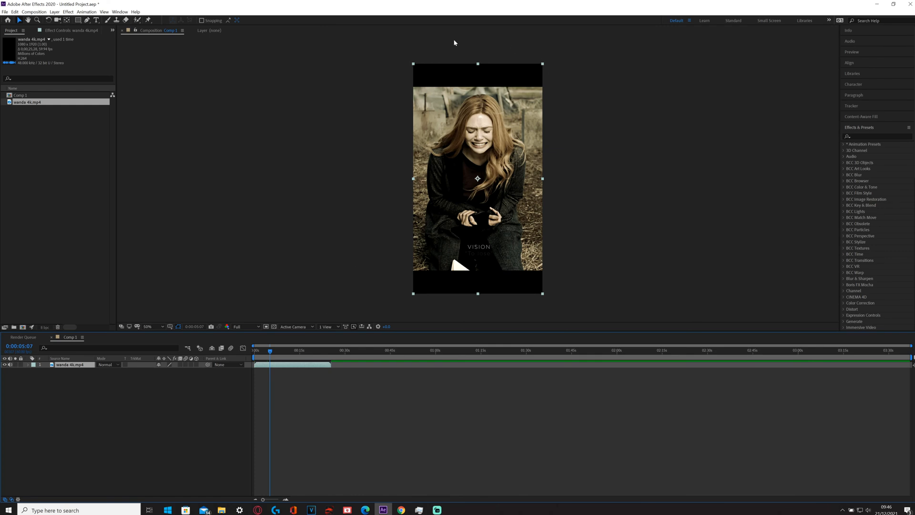
mouse_move(462, 79)
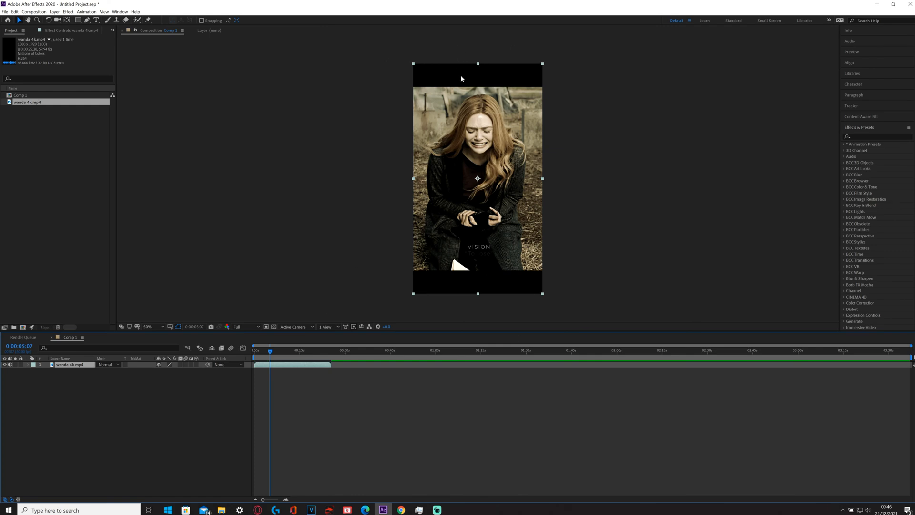
mouse_move(363, 256)
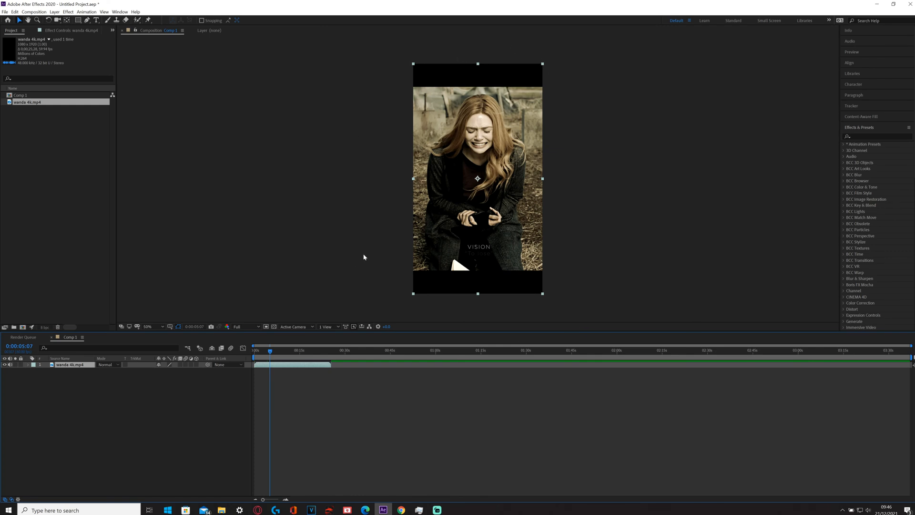